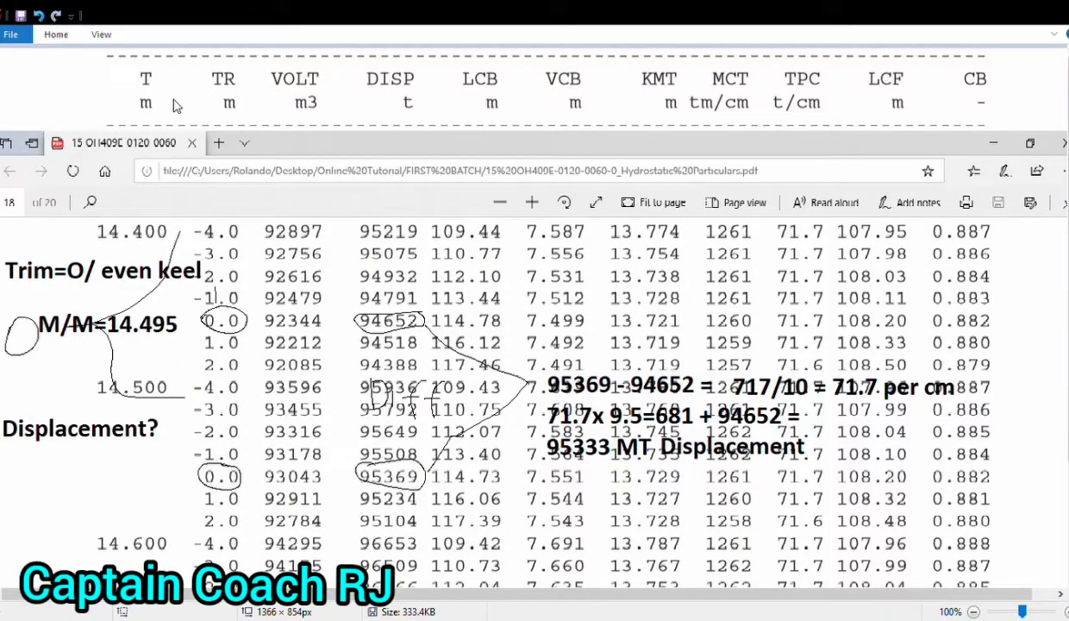
pyautogui.moveTo(450, 302)
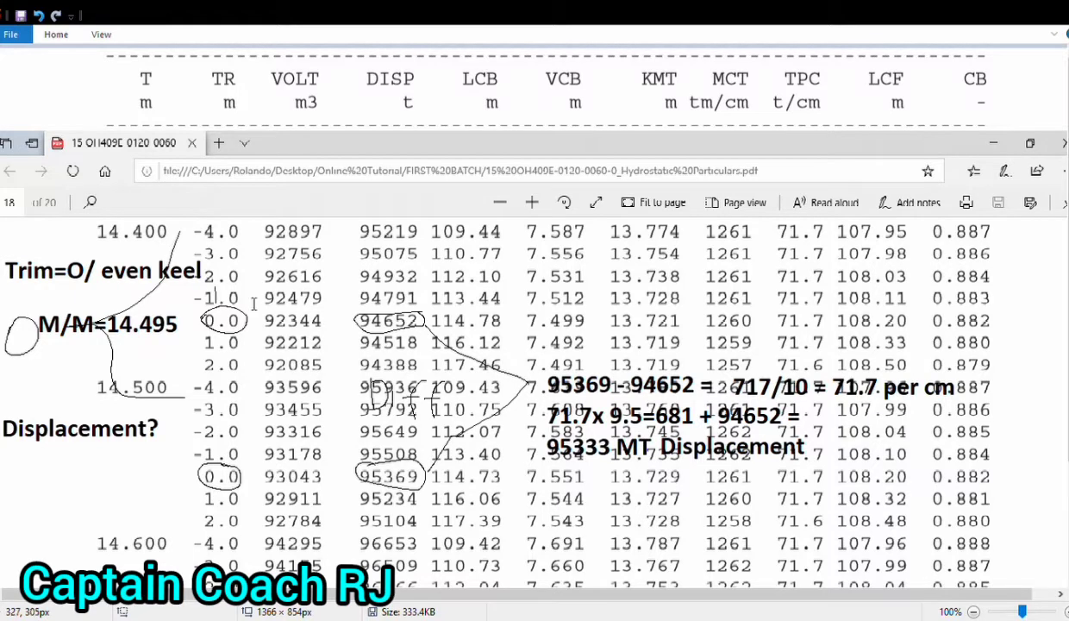
pyautogui.moveTo(213, 347)
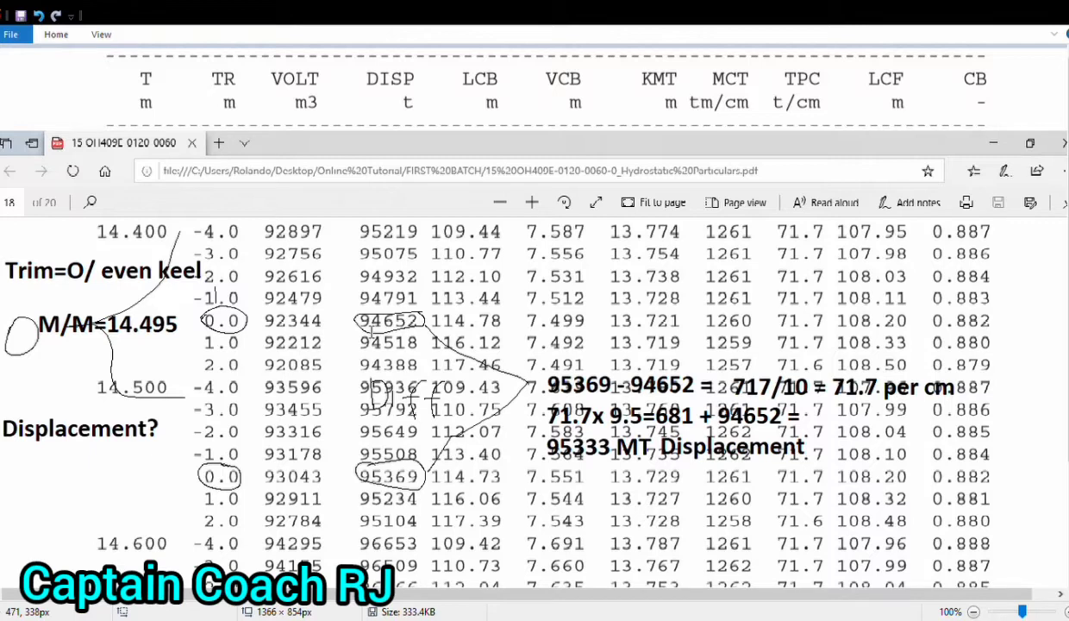
pyautogui.moveTo(383, 429)
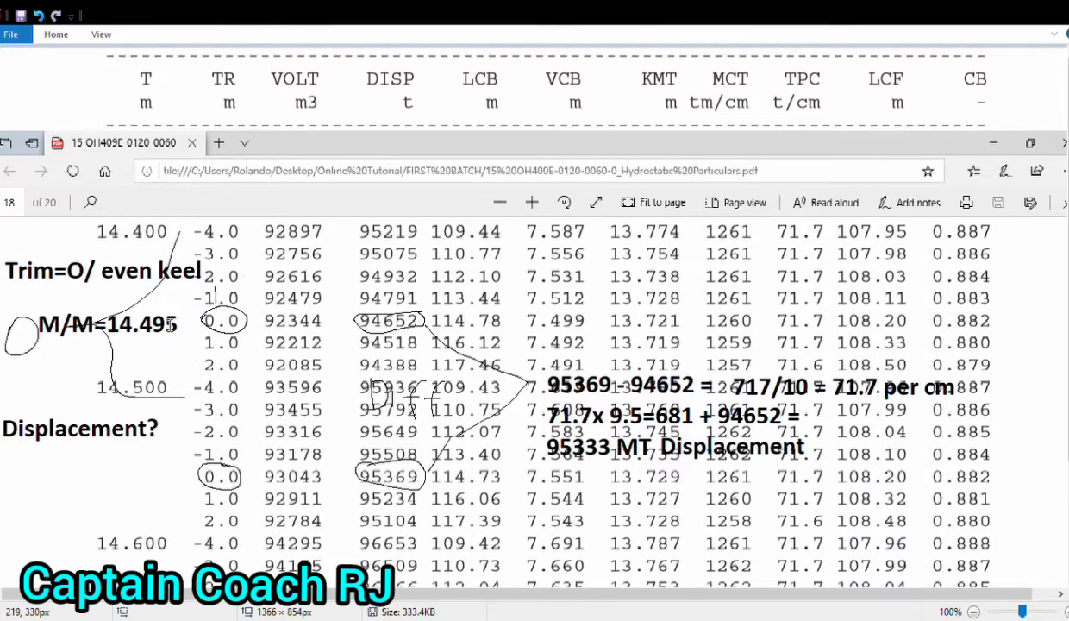
pyautogui.moveTo(173, 343)
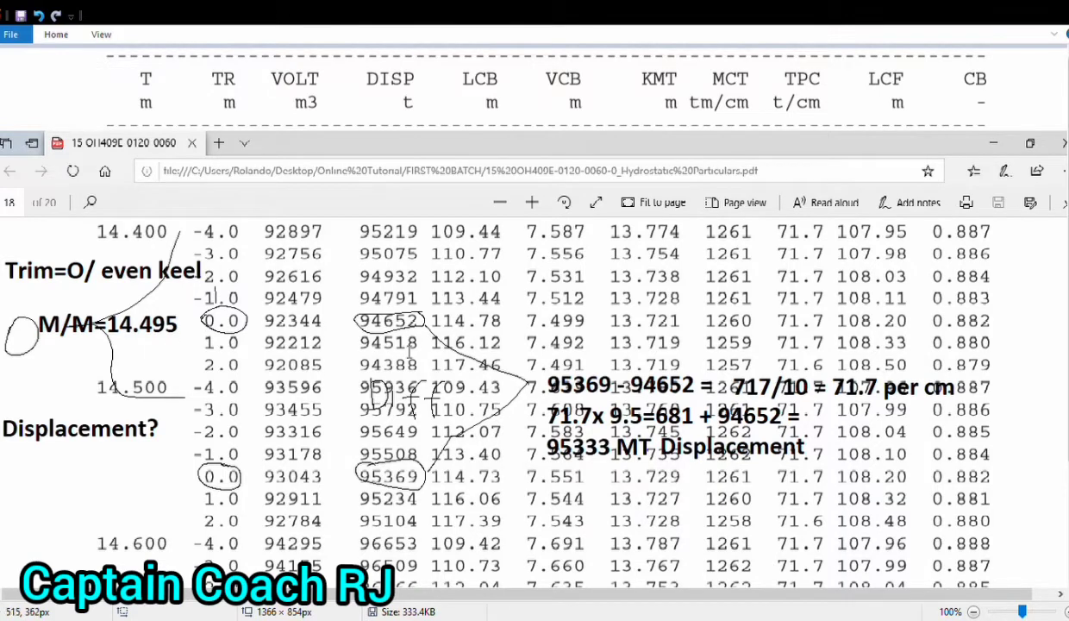
pyautogui.moveTo(460, 353)
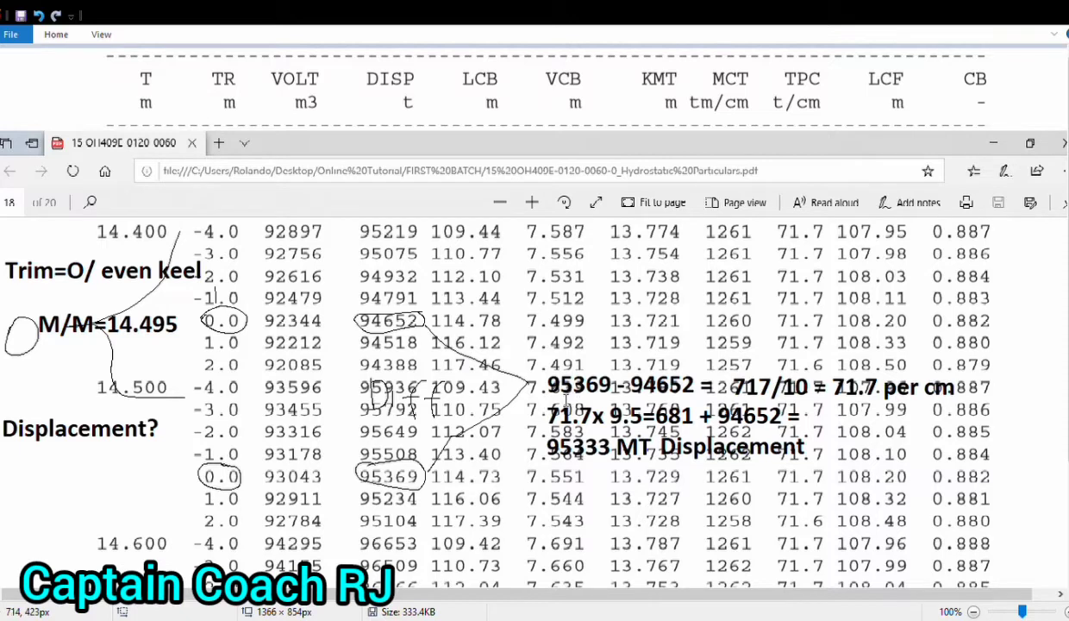
pyautogui.moveTo(563, 400)
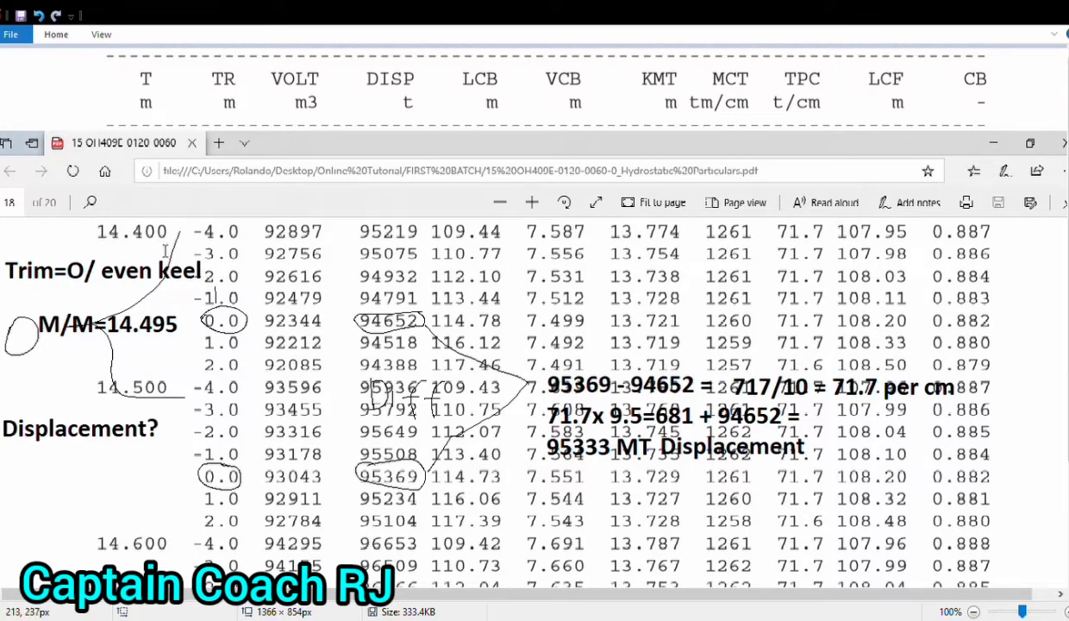
pyautogui.moveTo(169, 353)
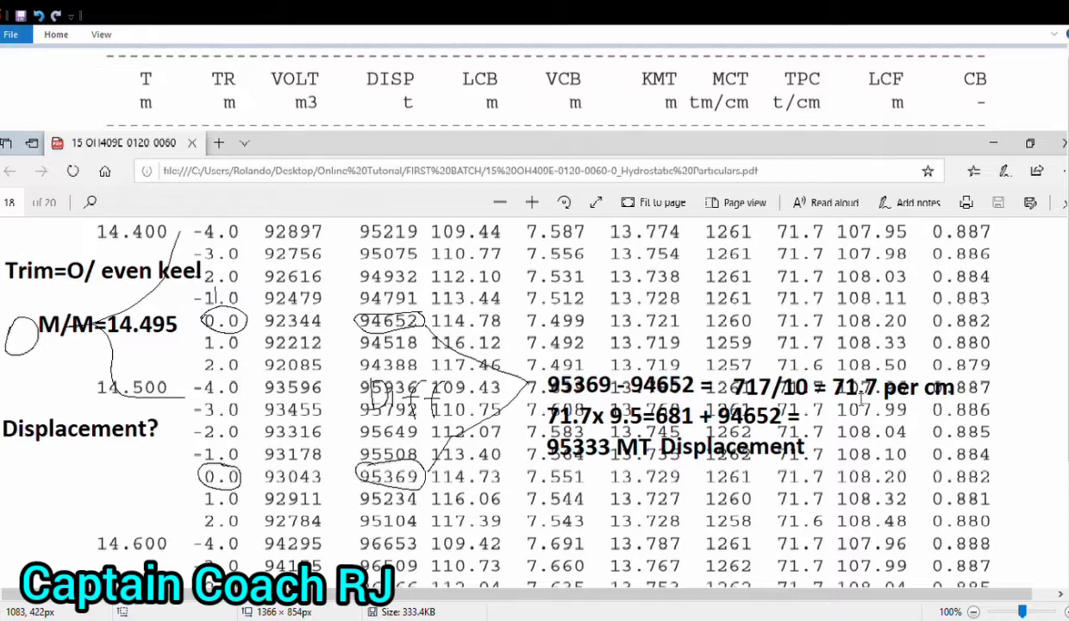
pyautogui.moveTo(652, 403)
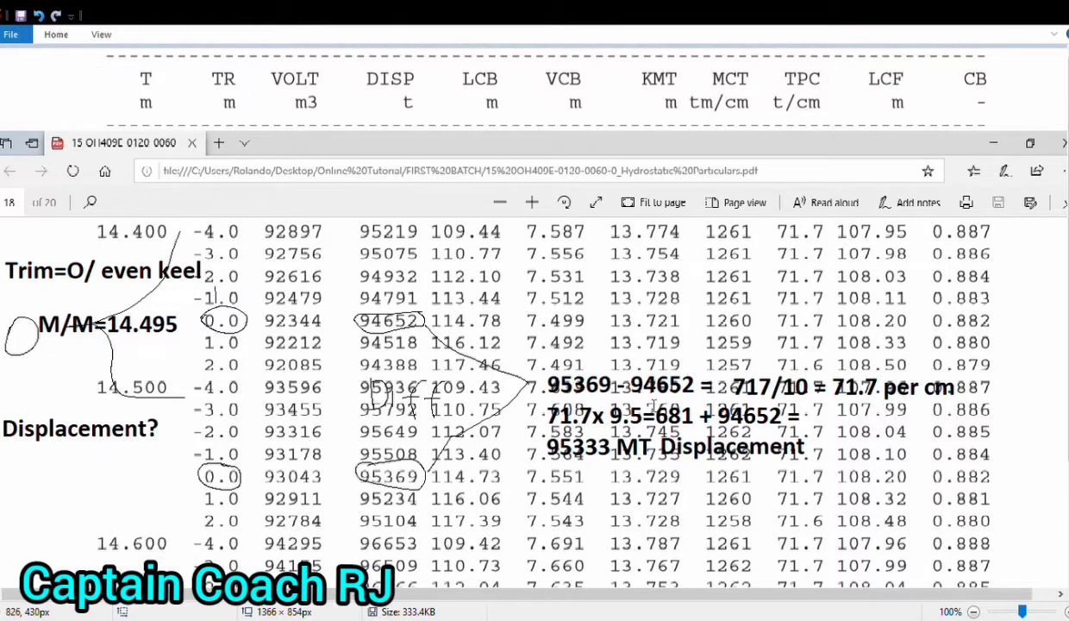
pyautogui.moveTo(653, 403)
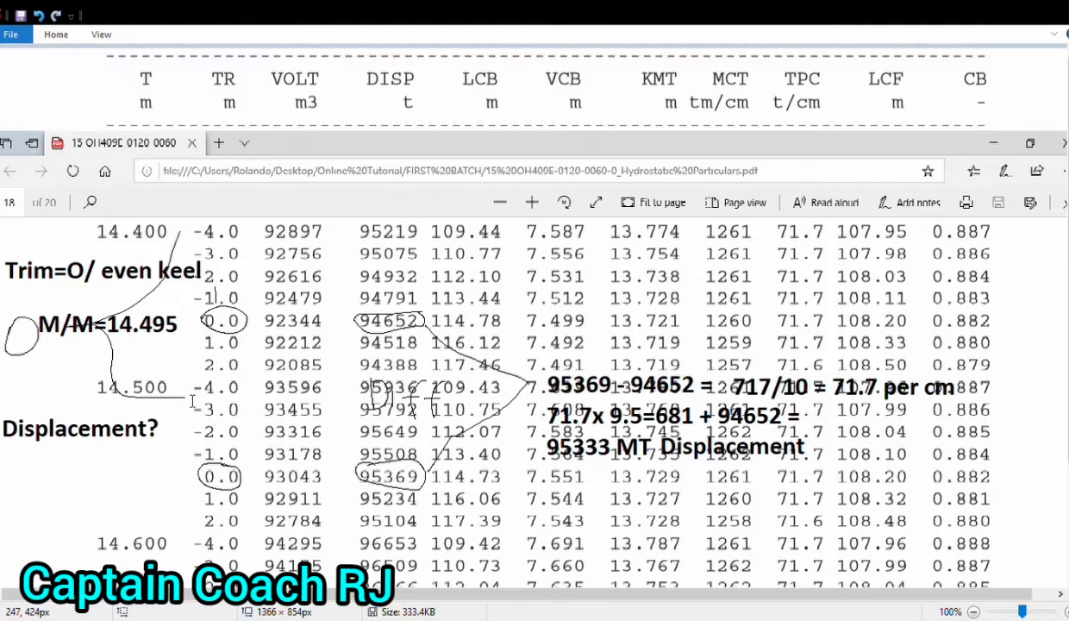
pyautogui.moveTo(193, 399)
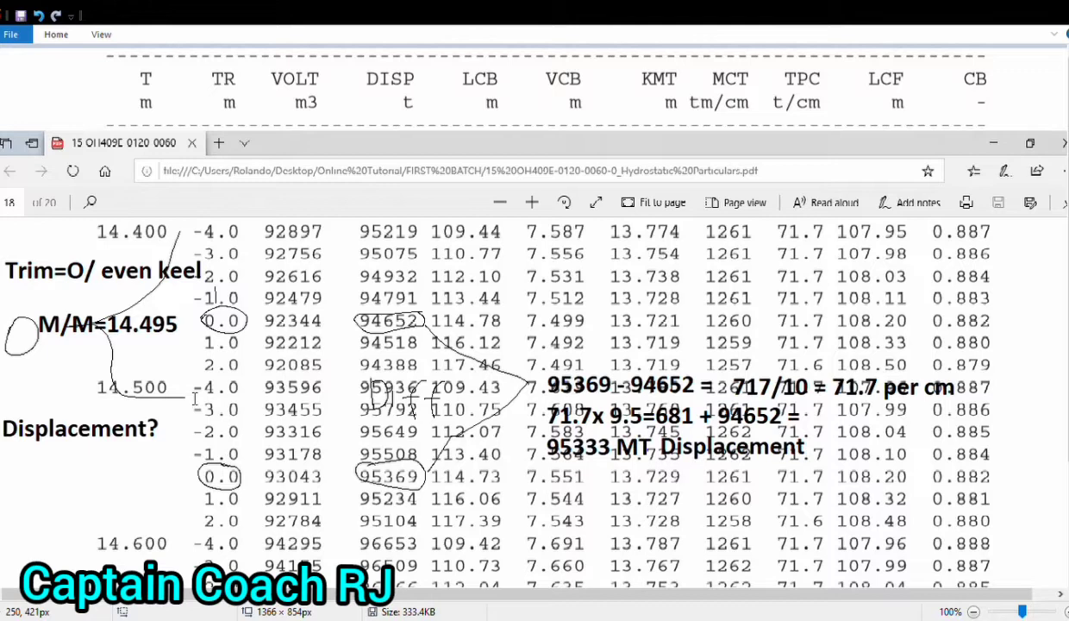
pyautogui.moveTo(193, 397)
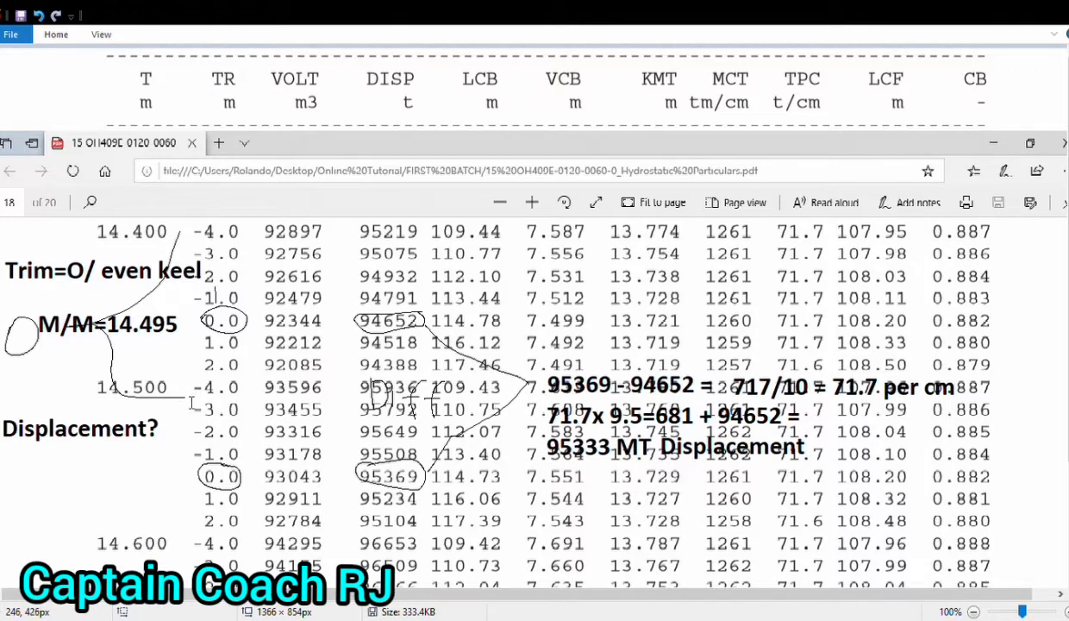
pyautogui.moveTo(526, 409)
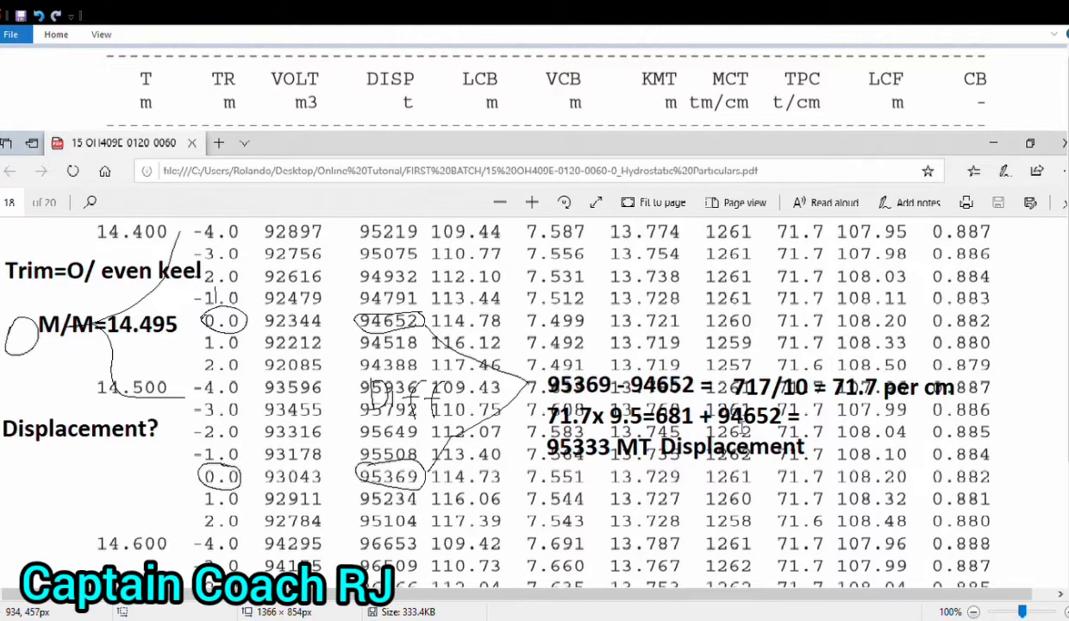
pyautogui.moveTo(760, 431)
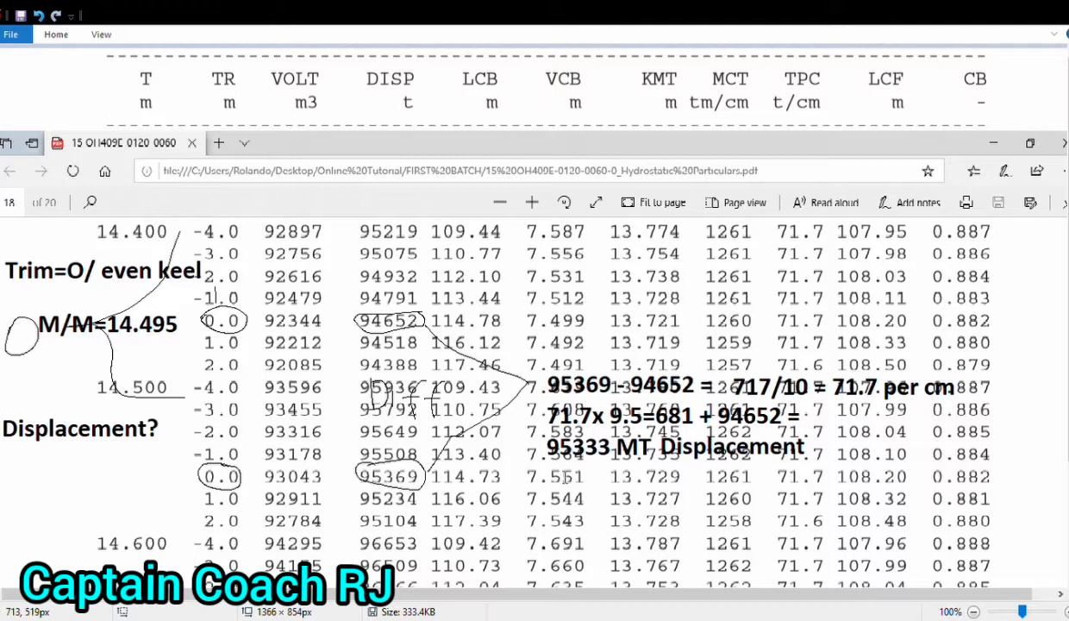
pyautogui.moveTo(565, 474)
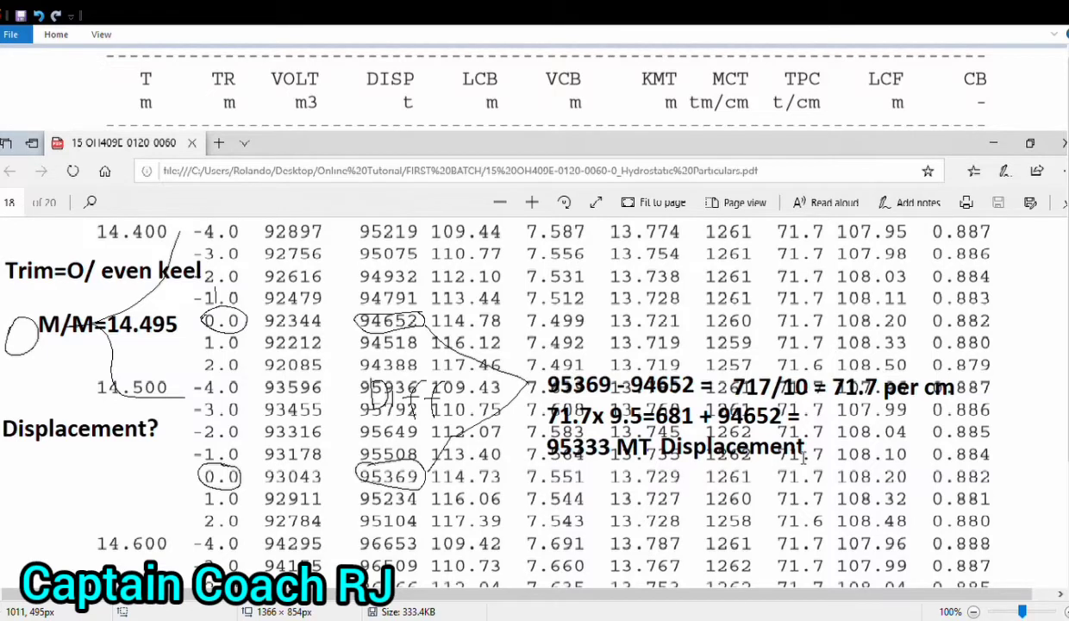
pyautogui.moveTo(825, 458)
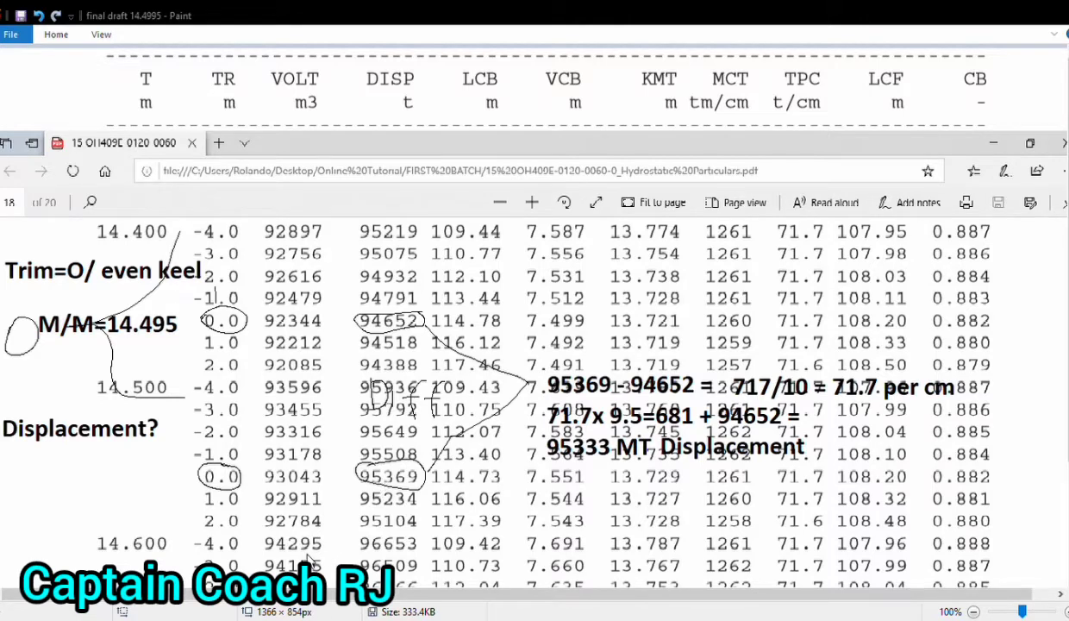
pyautogui.moveTo(349, 507)
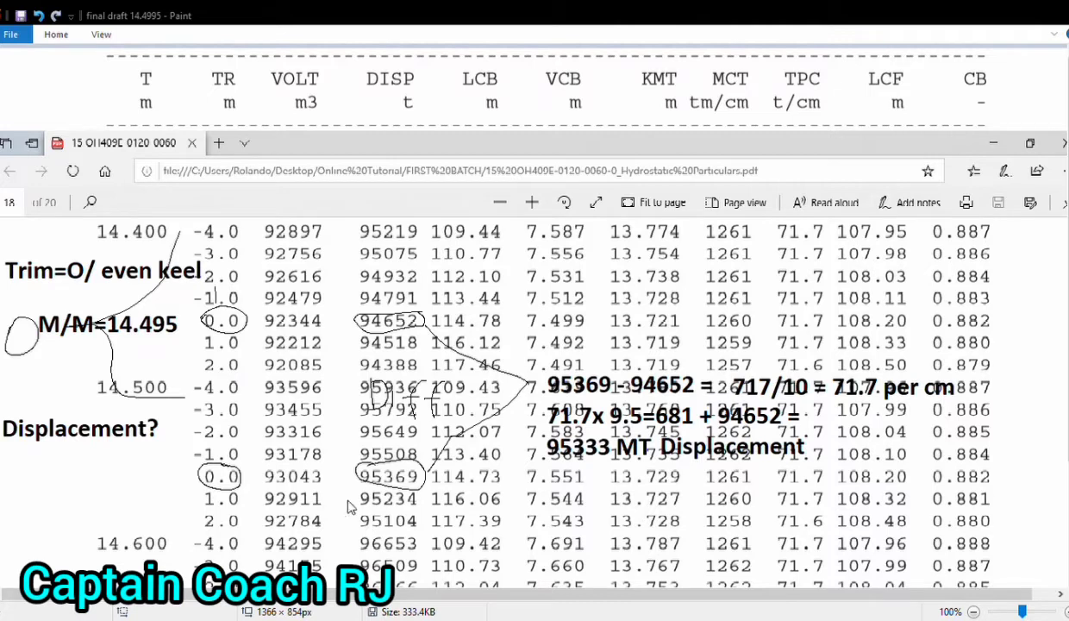
pyautogui.moveTo(530, 483)
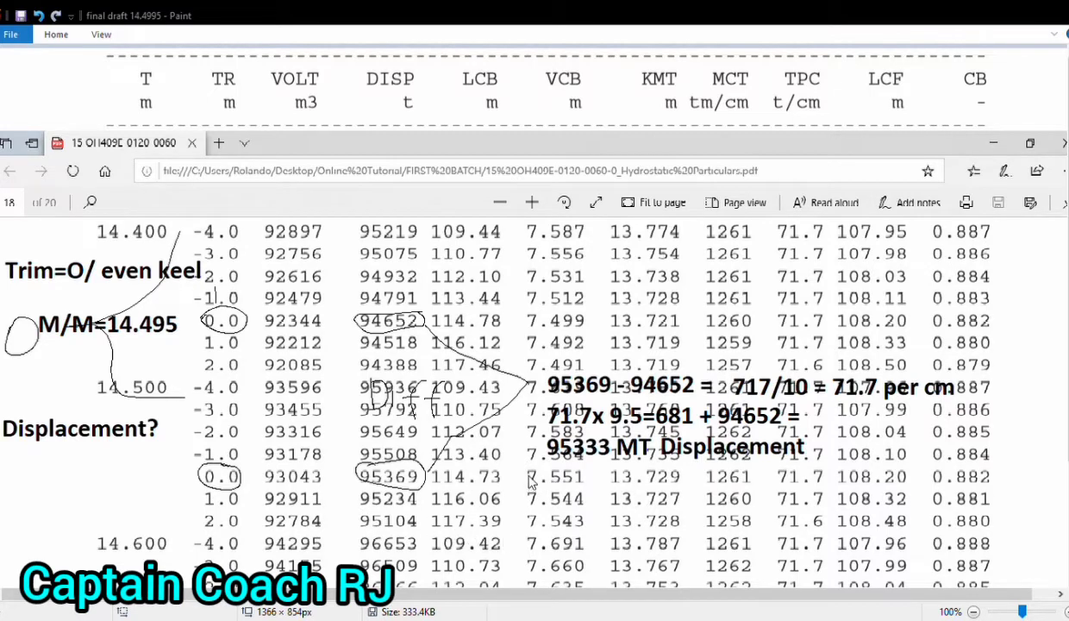
pyautogui.moveTo(533, 524)
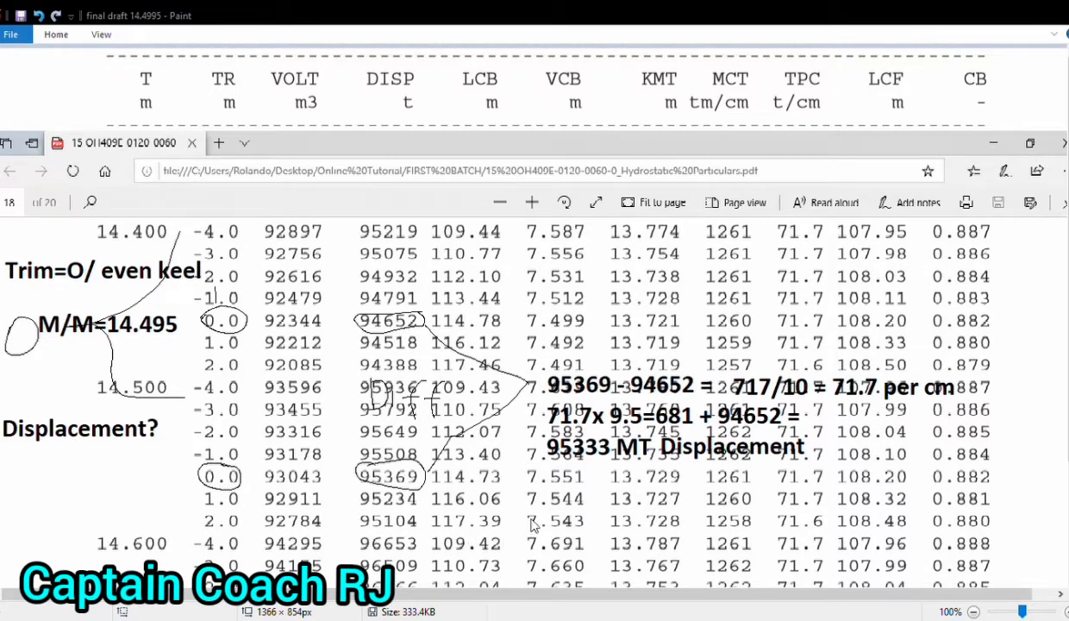
pyautogui.moveTo(599, 472)
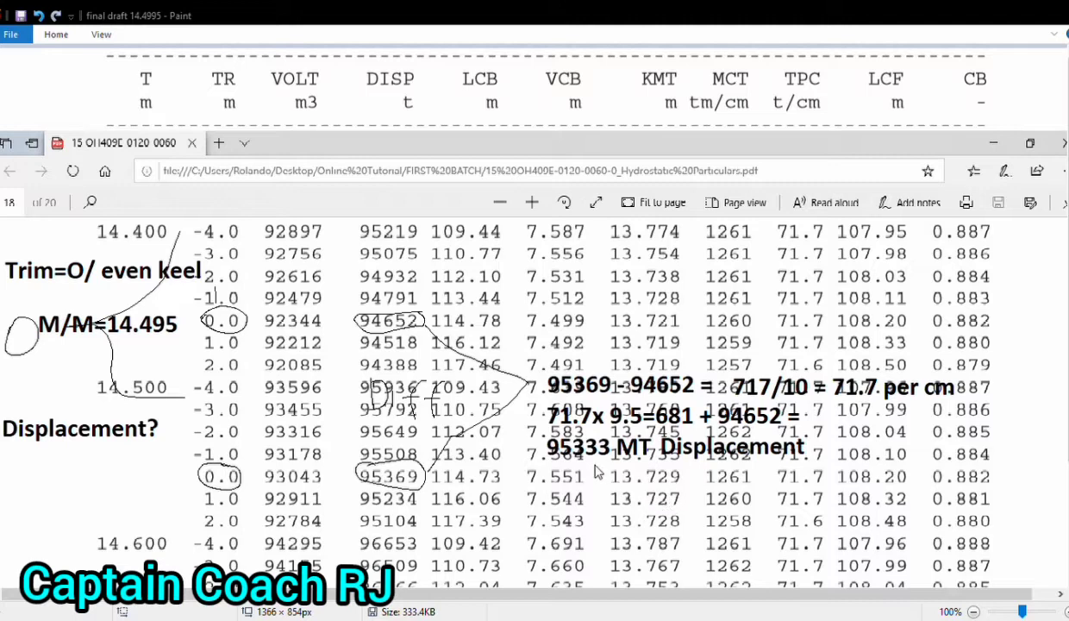
pyautogui.moveTo(609, 468)
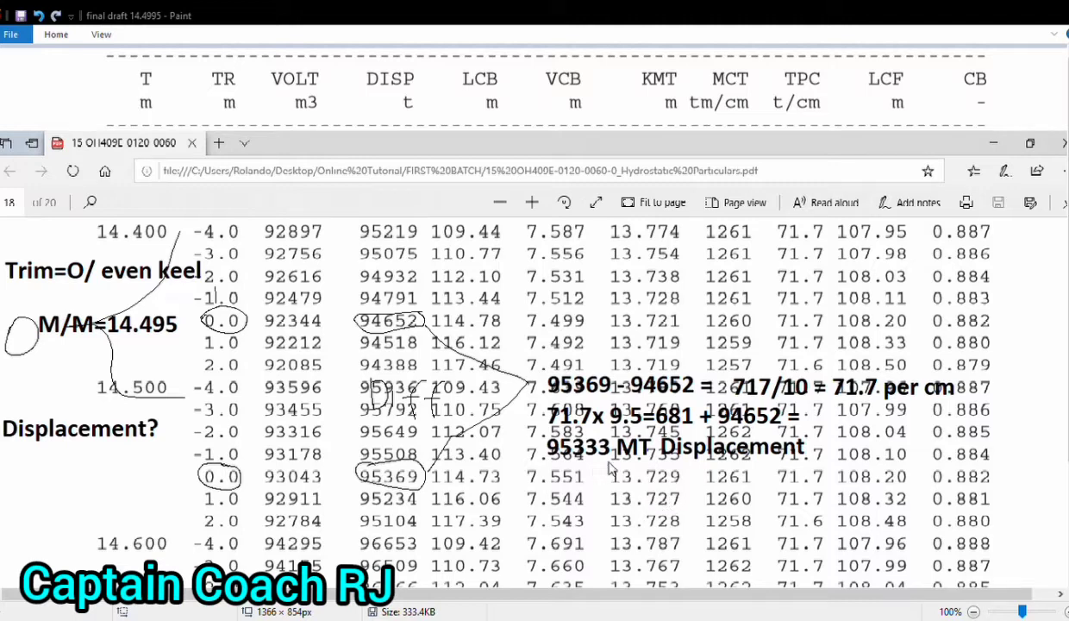
pyautogui.moveTo(703, 481)
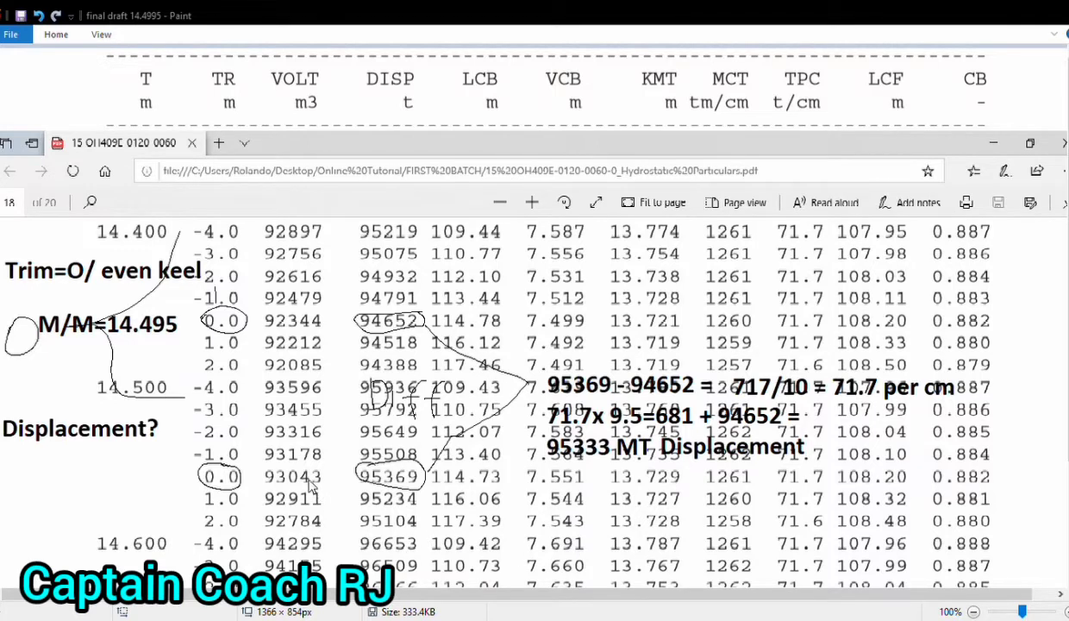
pyautogui.moveTo(296, 556)
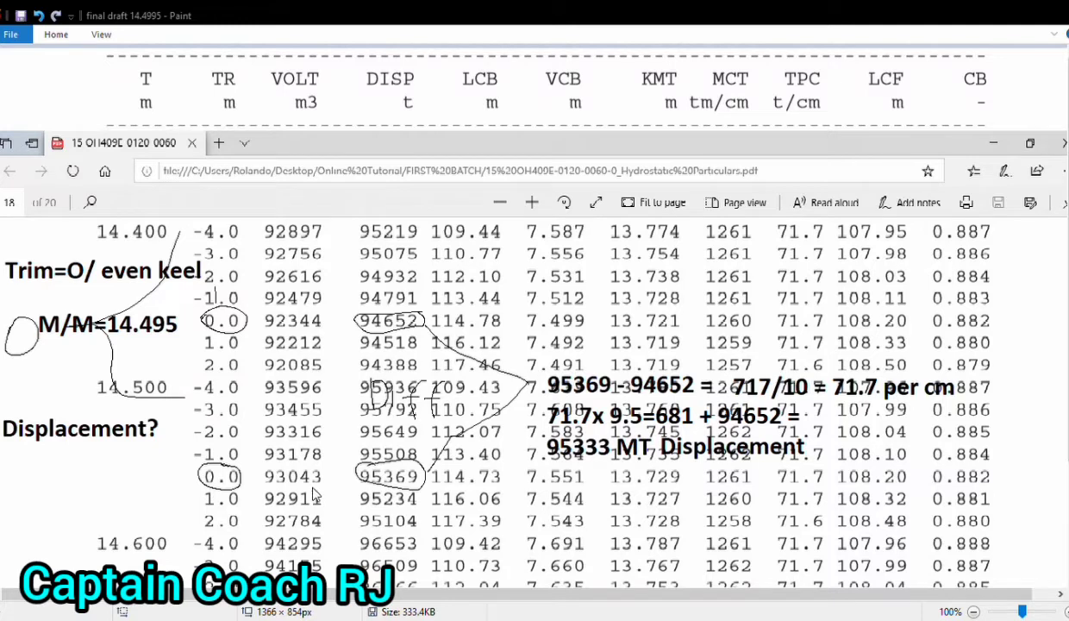
pyautogui.moveTo(513, 590)
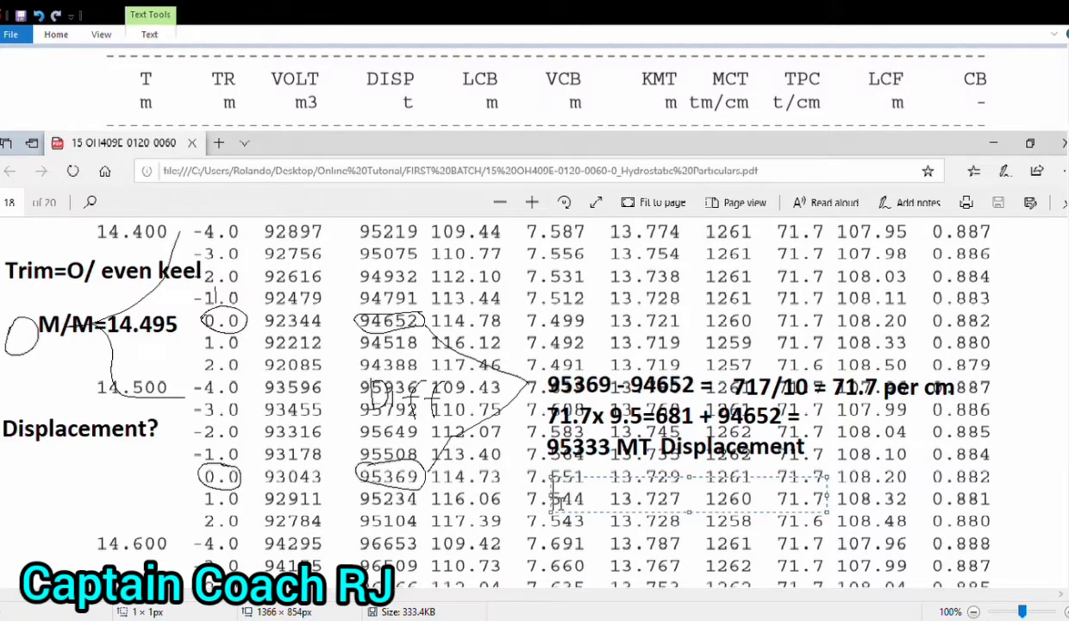
pyautogui.write('95333-')
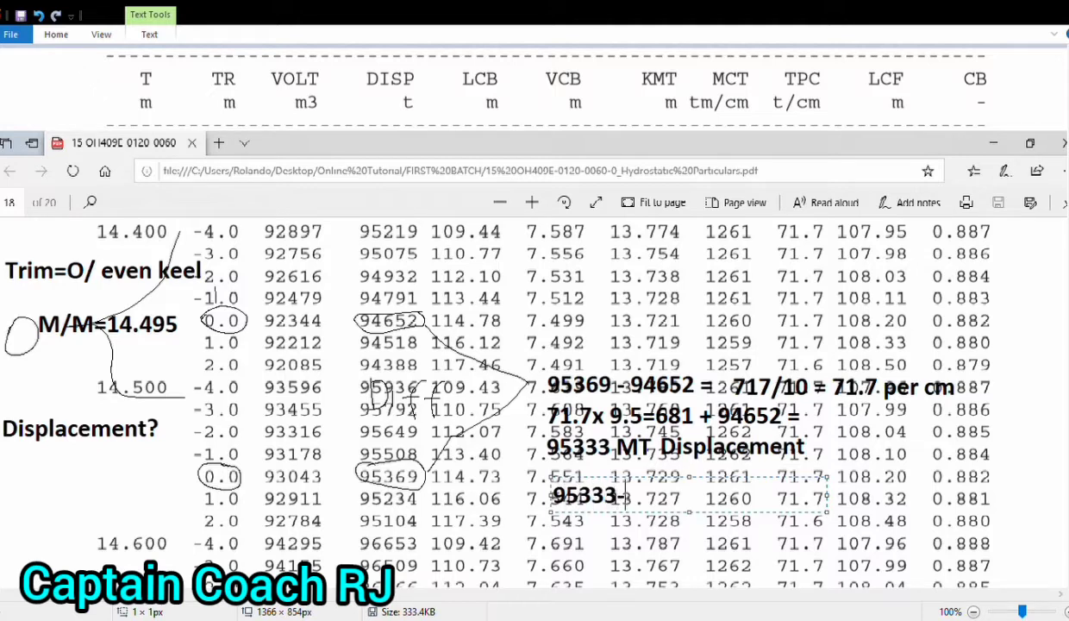
pyautogui.write('1')
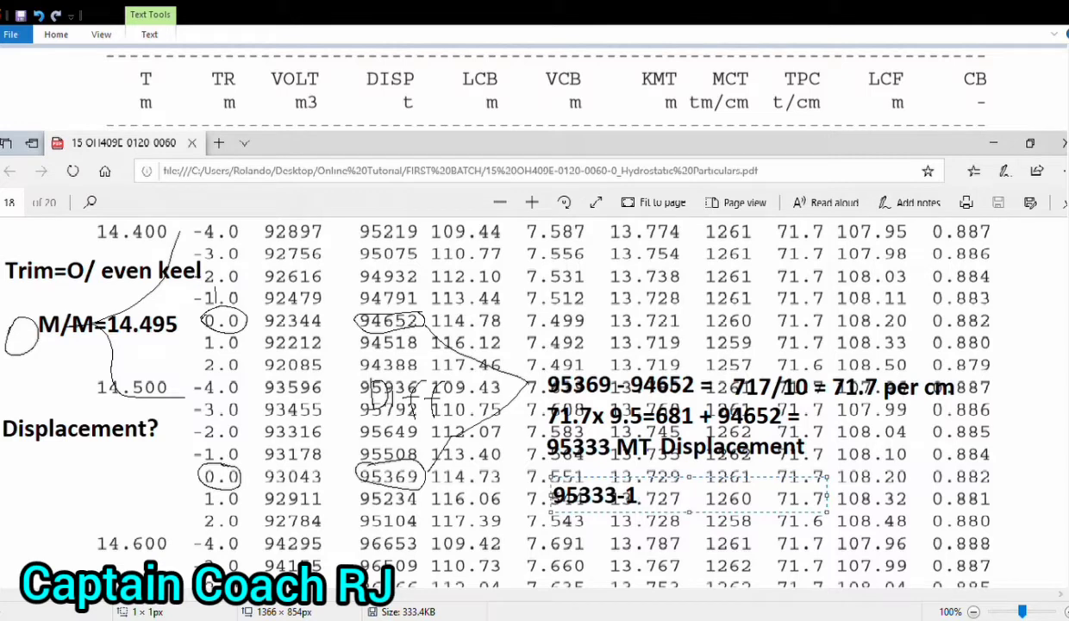
pyautogui.write('07=')
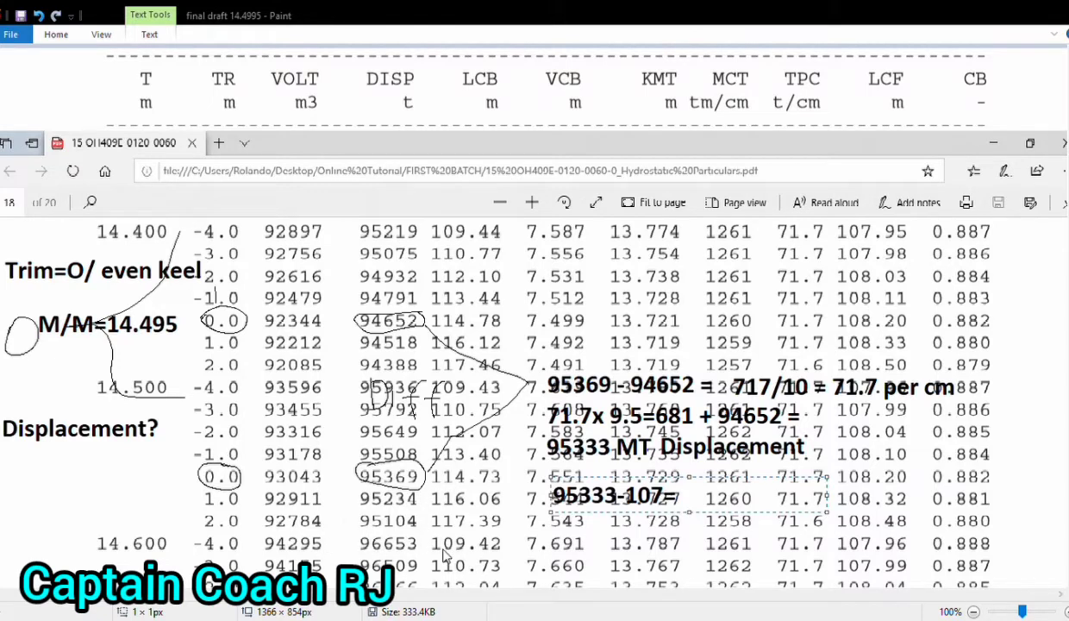
pyautogui.moveTo(519, 527)
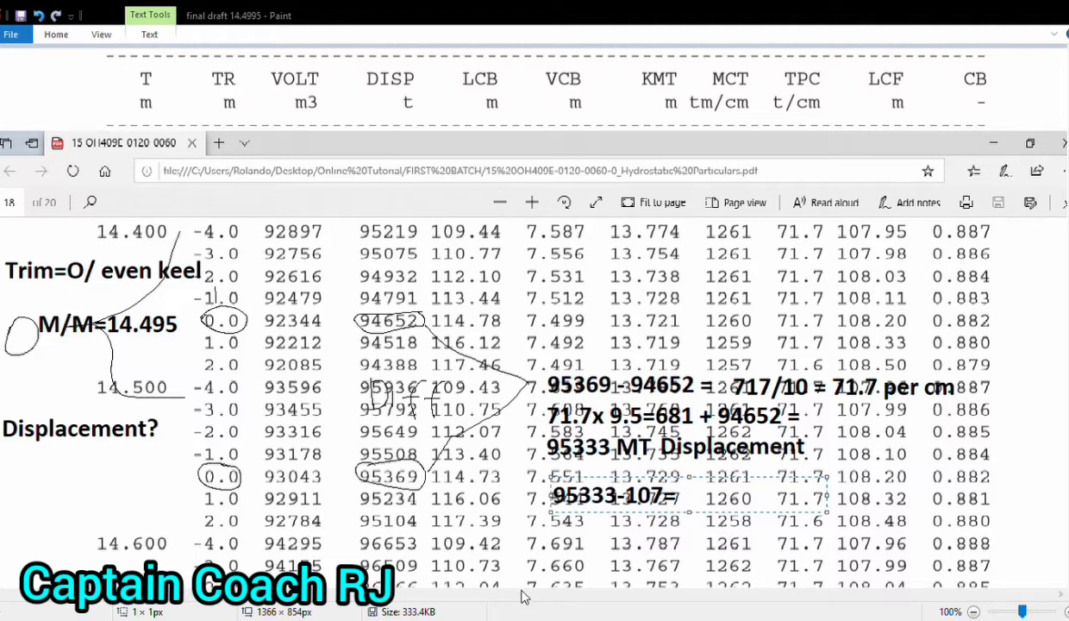
pyautogui.moveTo(688, 304)
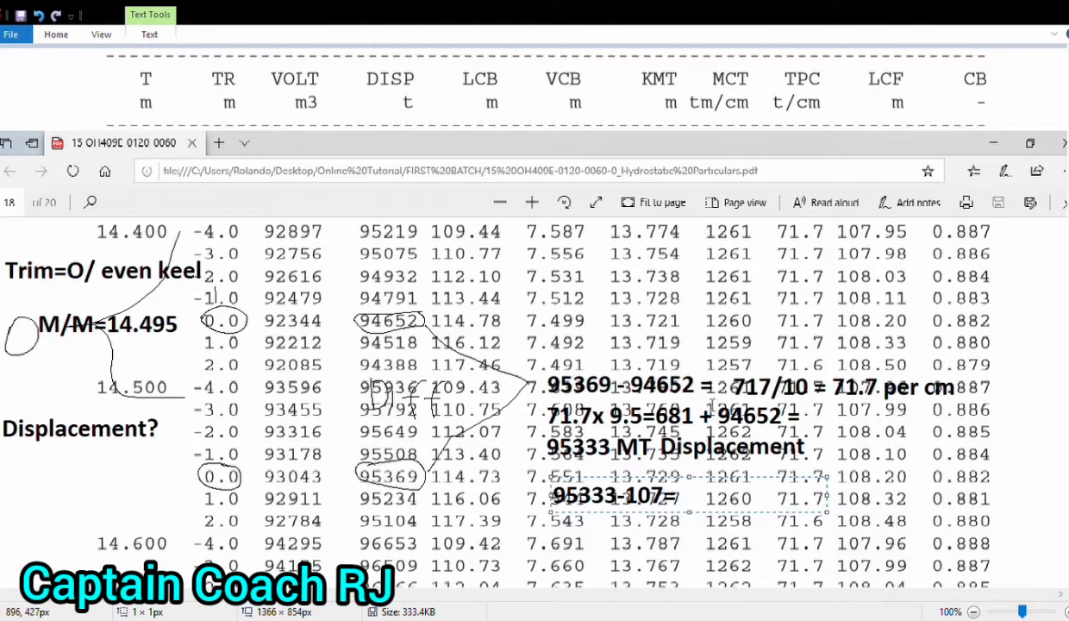
pyautogui.write('95')
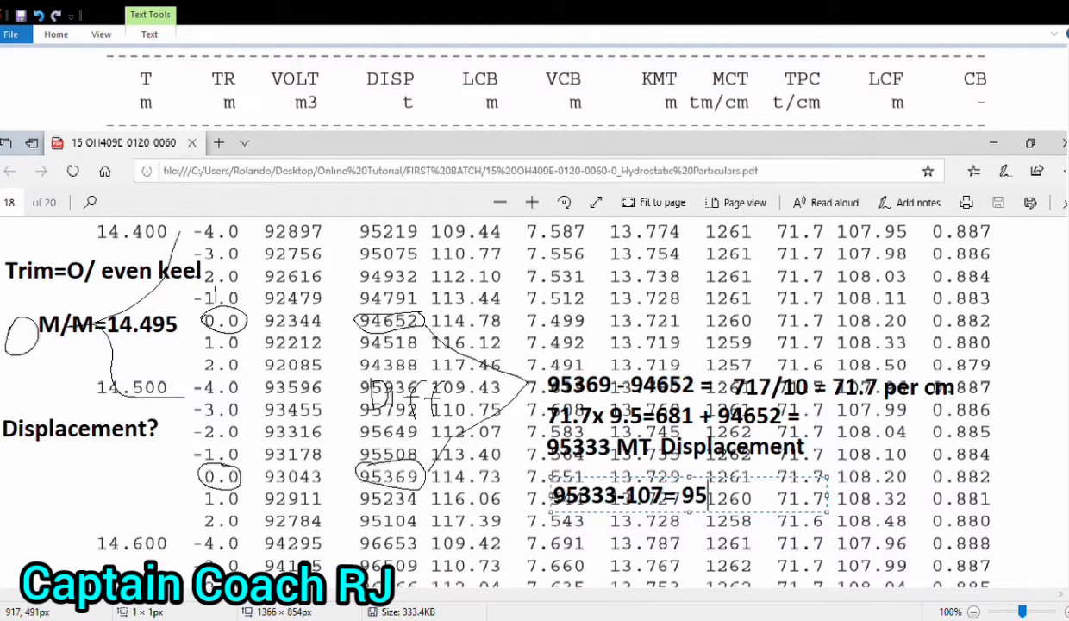
pyautogui.write('226')
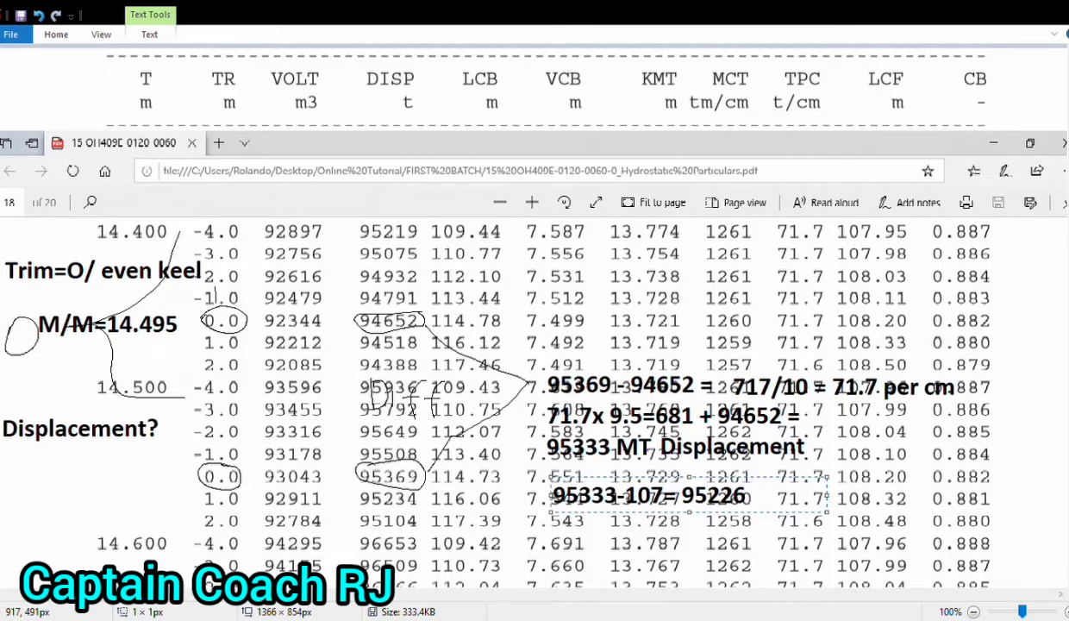
pyautogui.write('MT')
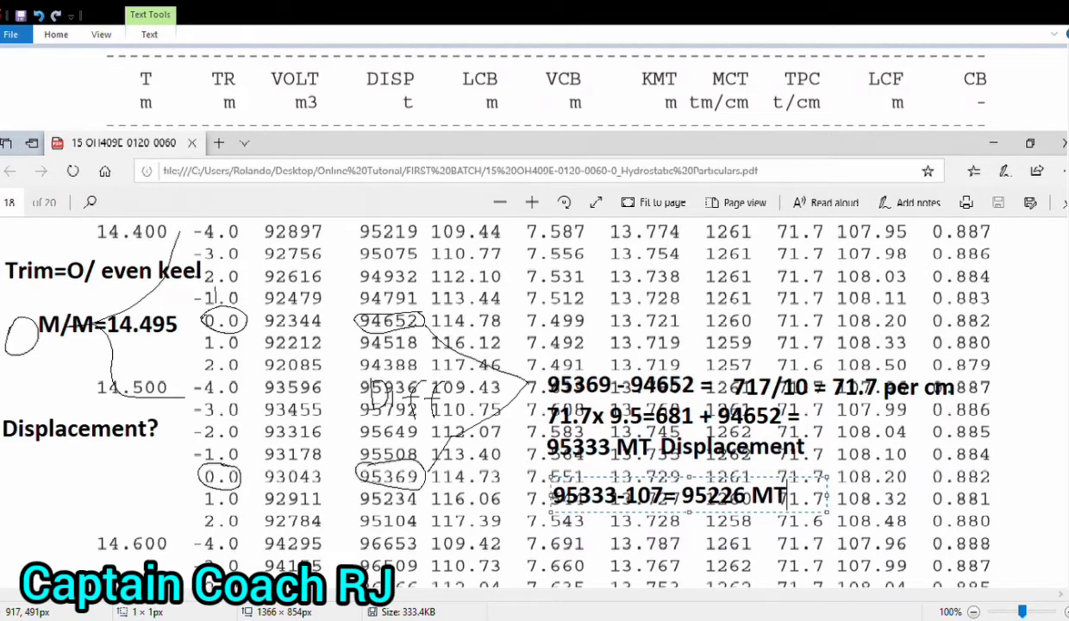